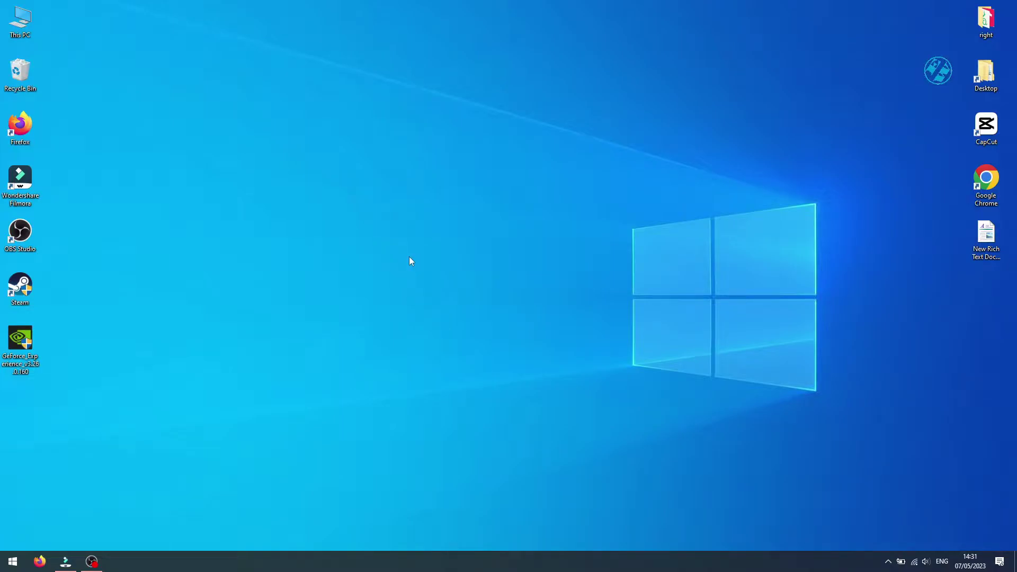
mouse_move(444, 351)
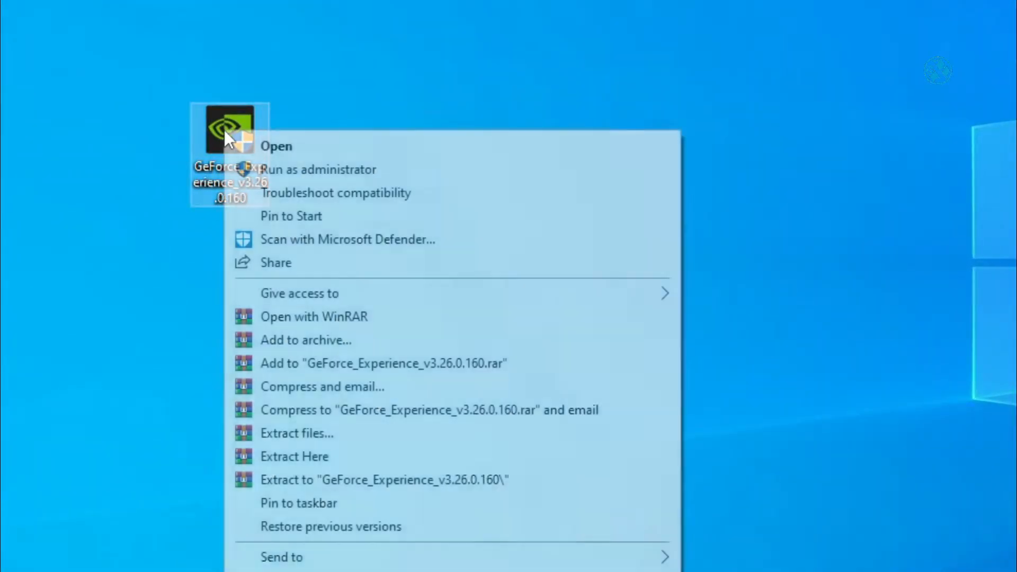
mouse_move(304, 174)
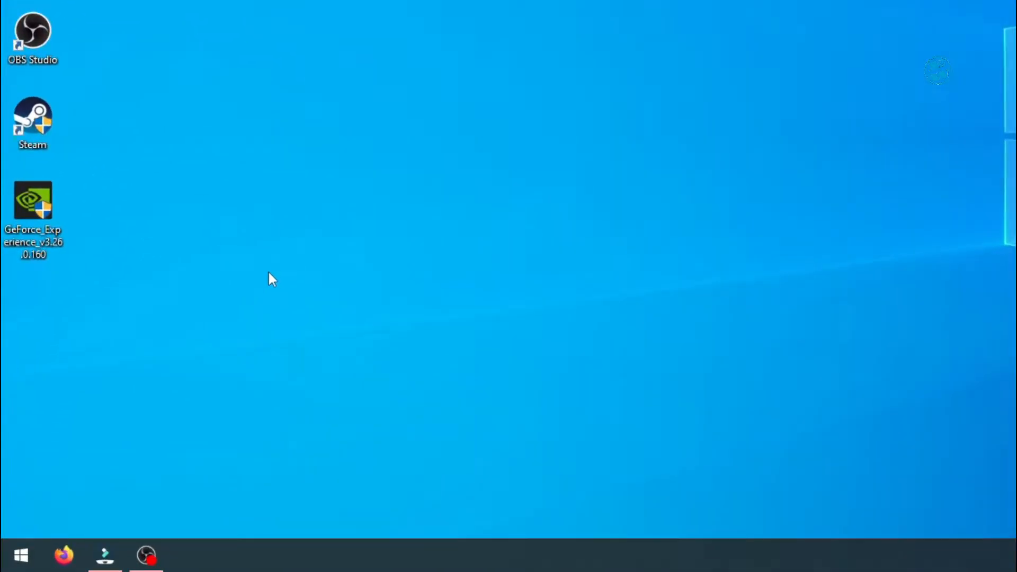
Search 'edit group policy' from Start and launch the Local Group Policy Editor
text(edit group policy)
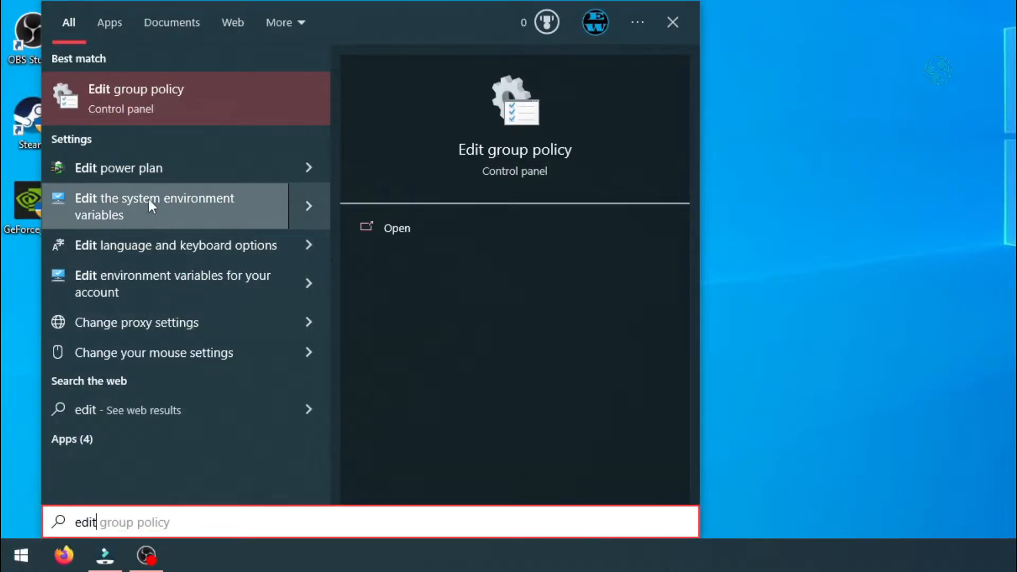
click(136, 98)
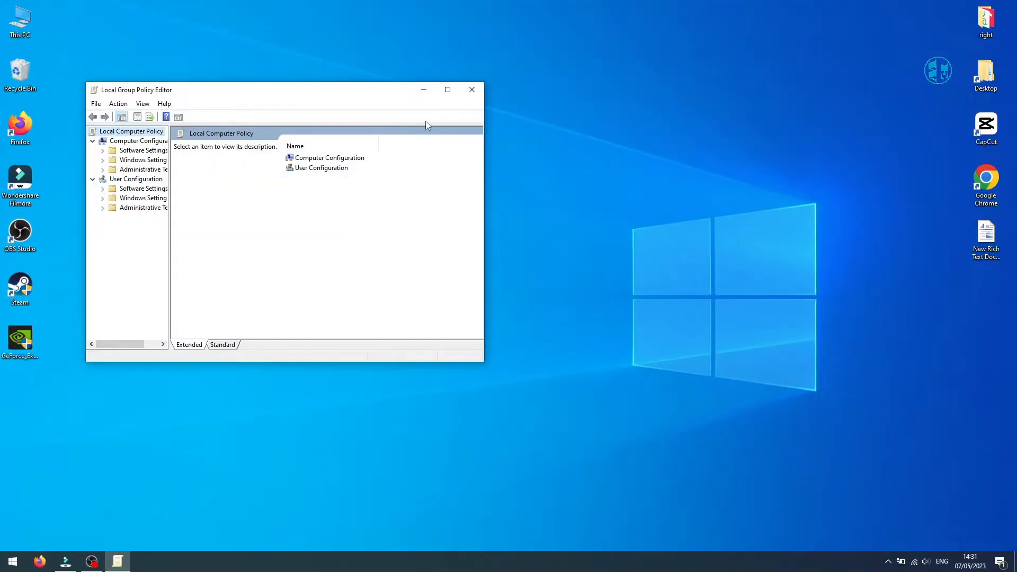
Maximize the editor and navigate Windows Settings > Security Settings > Local Policies > Security Options
click(448, 89)
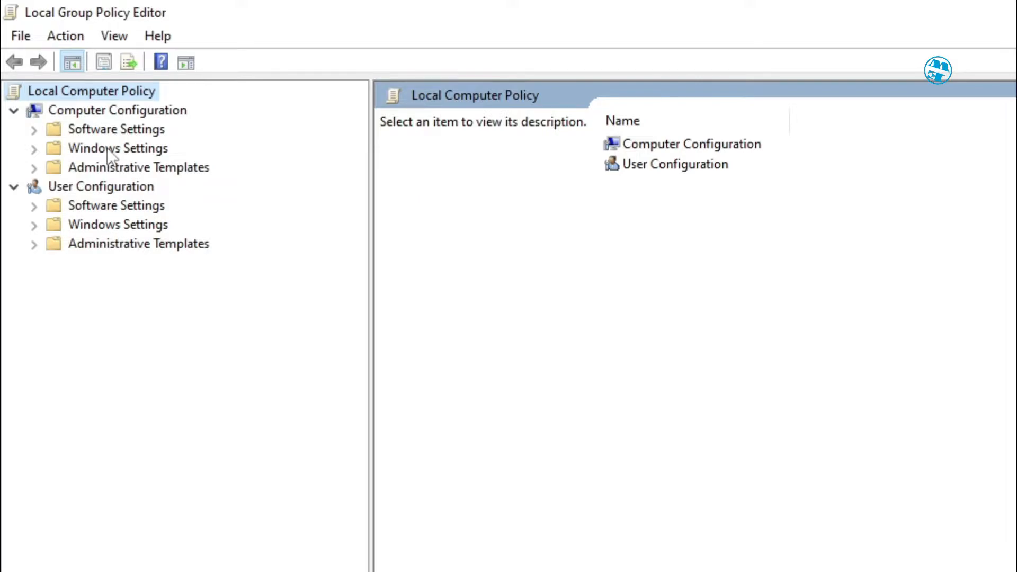
click(118, 148)
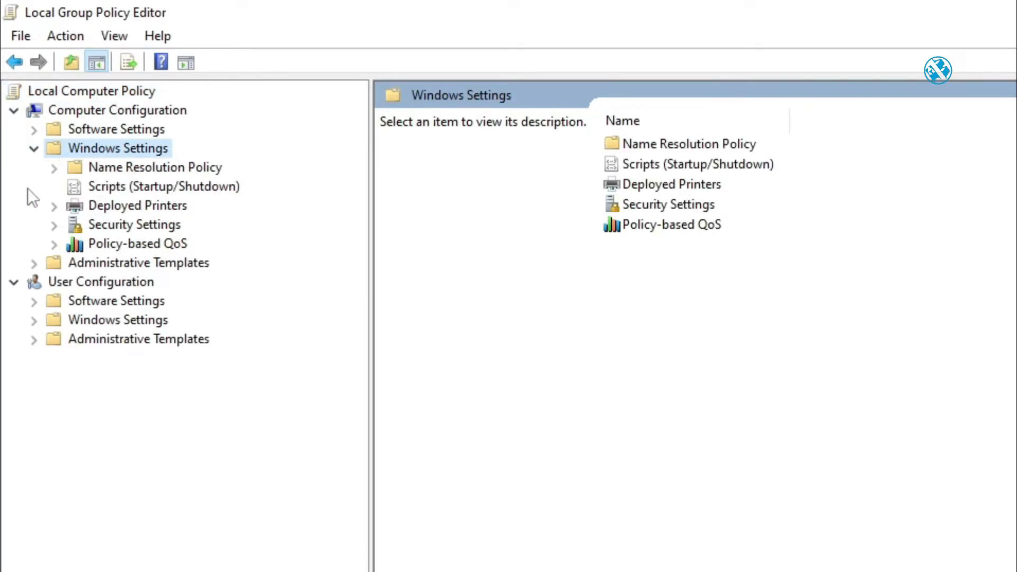
click(54, 224)
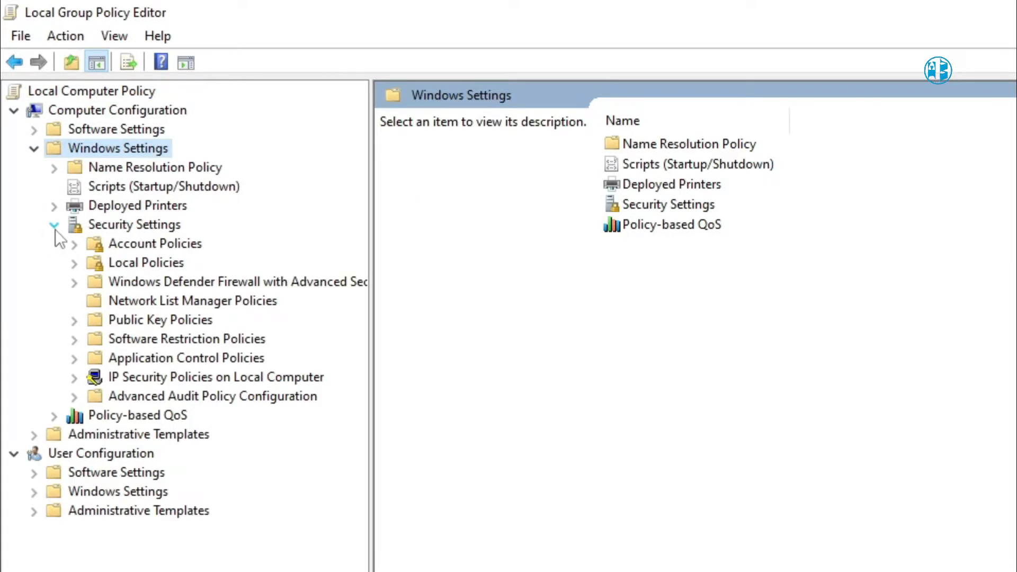
click(74, 263)
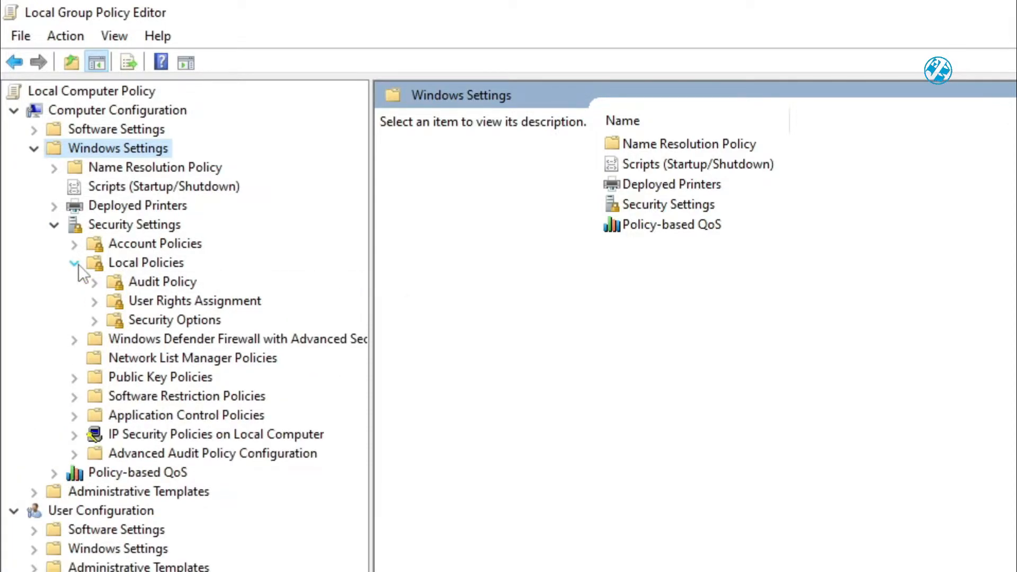
click(175, 320)
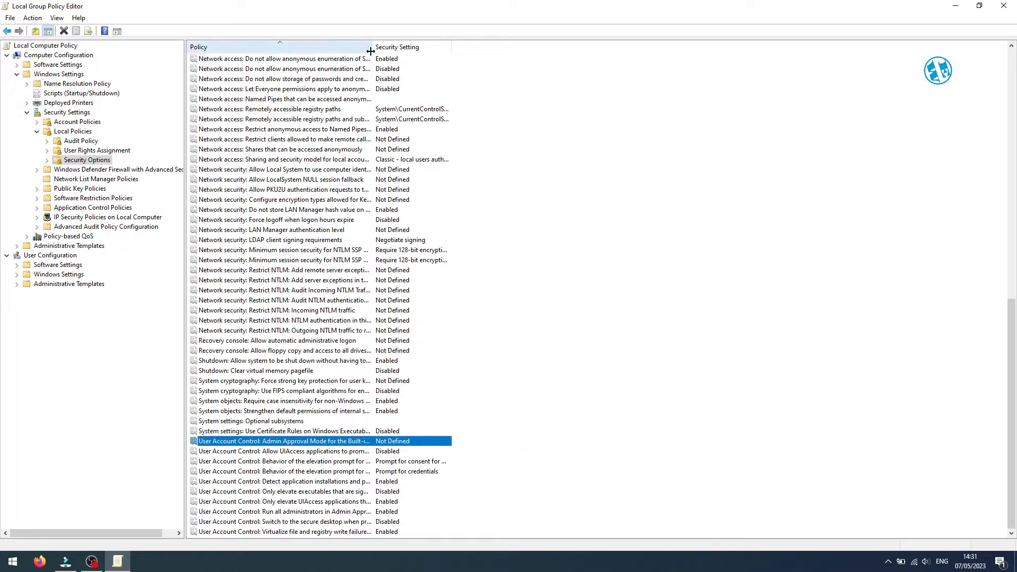
Widen the Policy column and set 'Run all administrators in Admin Approval Mode' to Disabled
drag(372, 47, 465, 47)
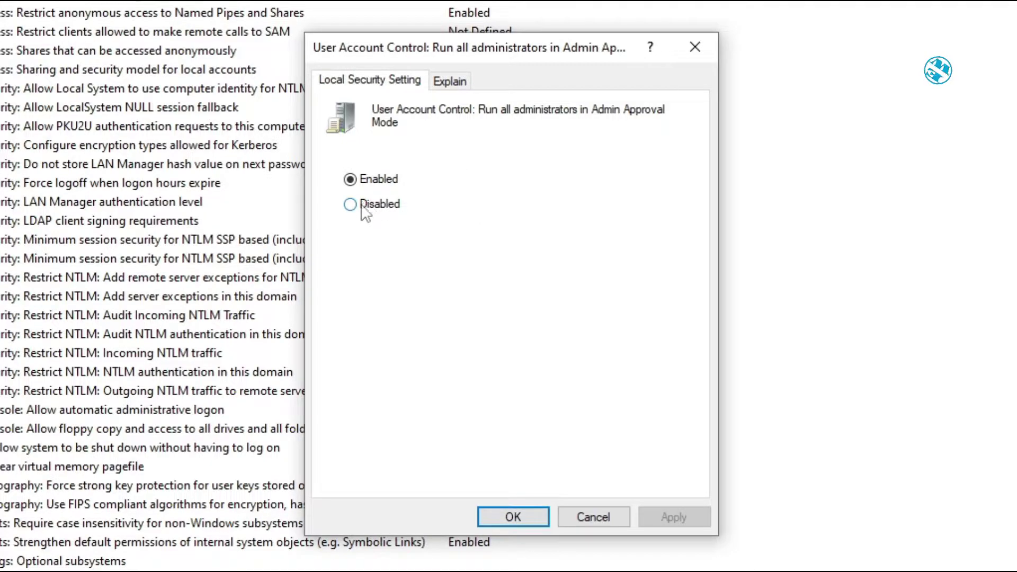
click(350, 204)
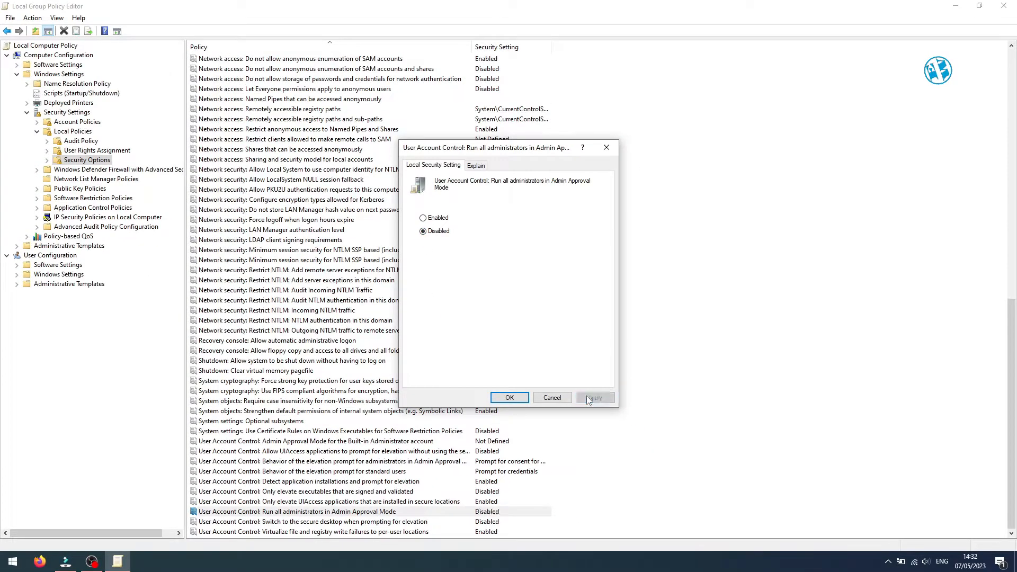
click(510, 398)
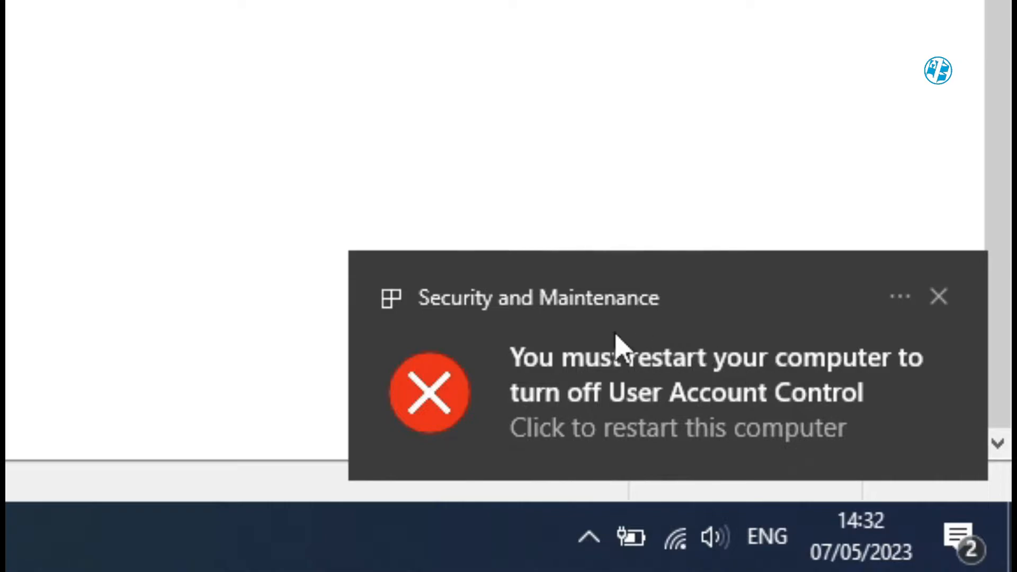
mouse_move(723, 328)
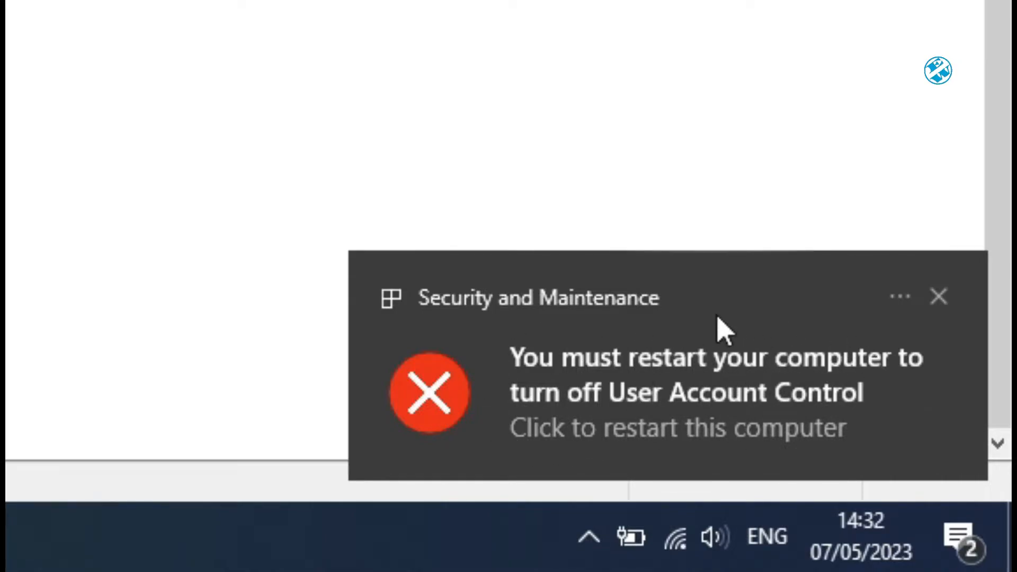
mouse_move(600, 389)
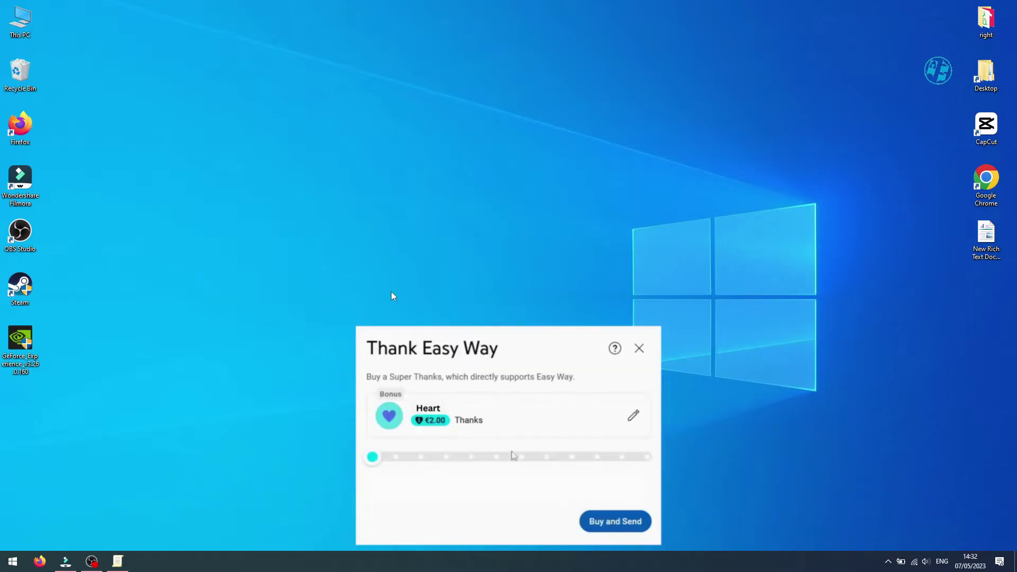
text(,it)
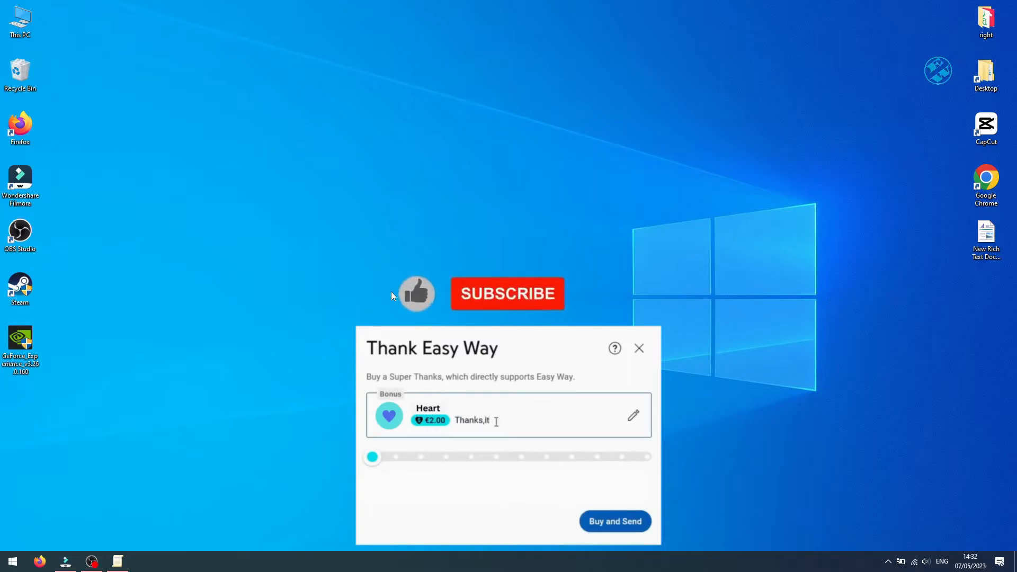